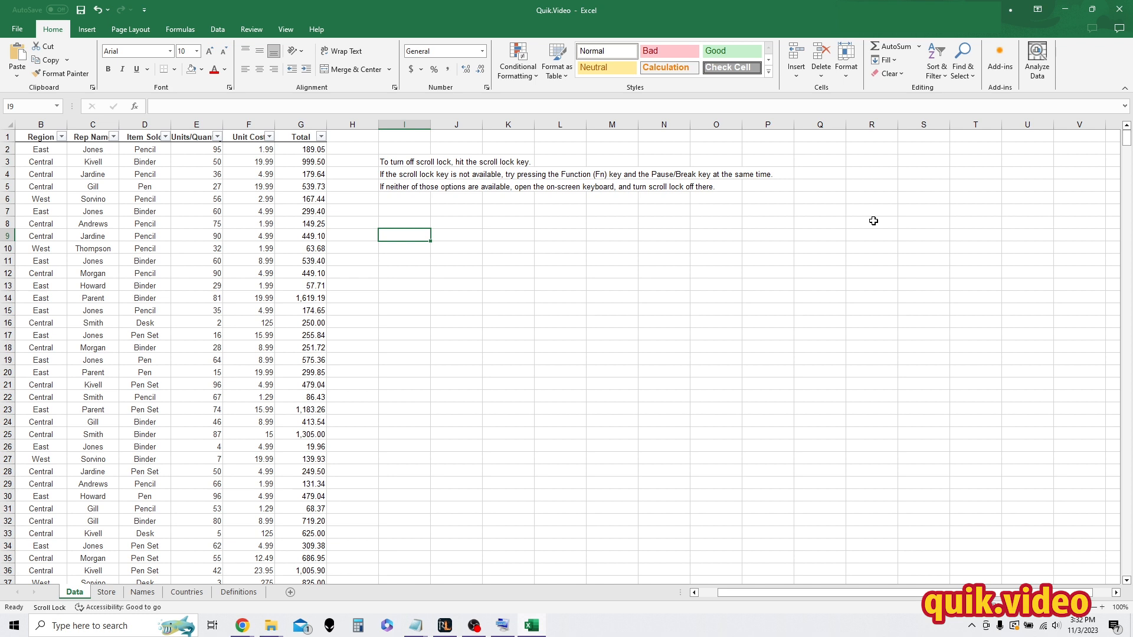
# Open the On-Screen Keyboard, turn Scroll Lock off, and select an empty sheet cell
pyautogui.hscroll(3)
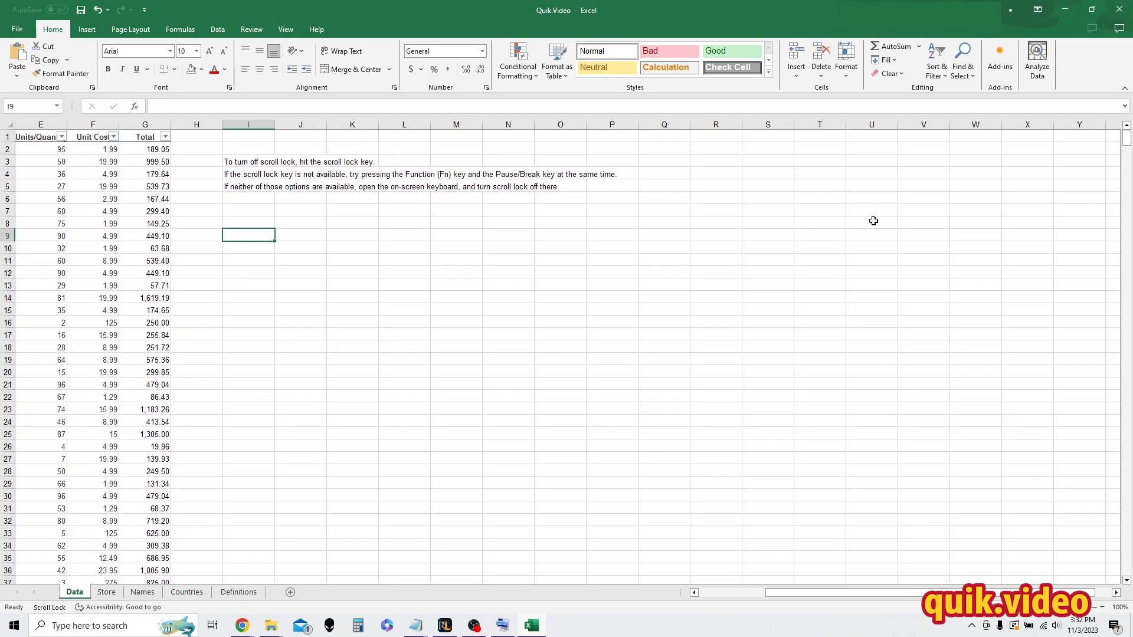
pyautogui.hscroll(-3)
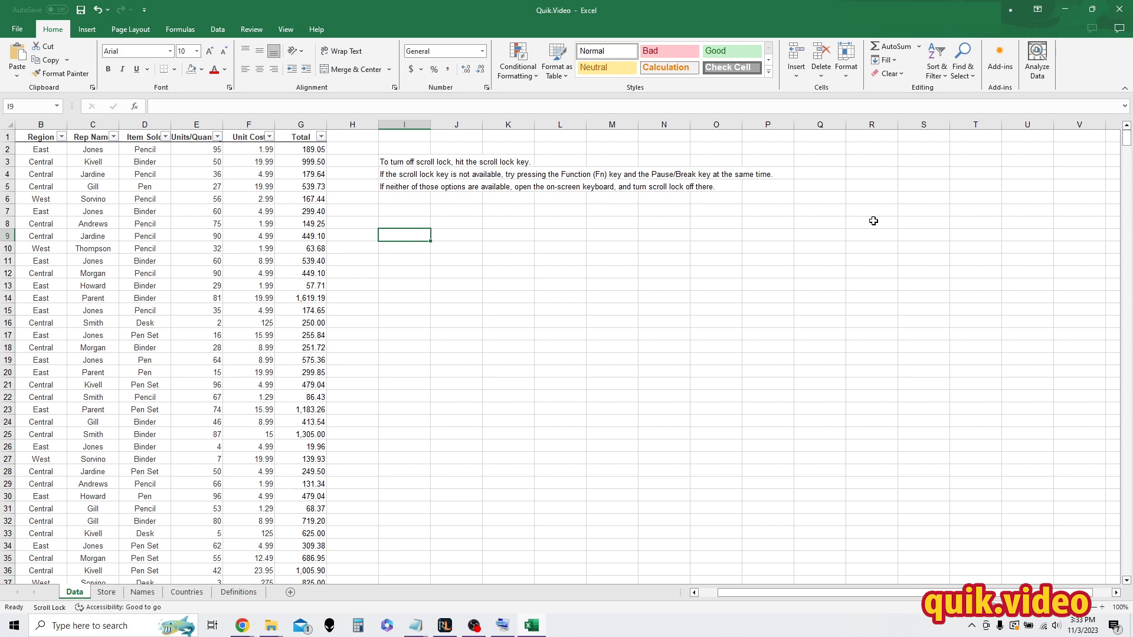
pyautogui.moveTo(651, 368)
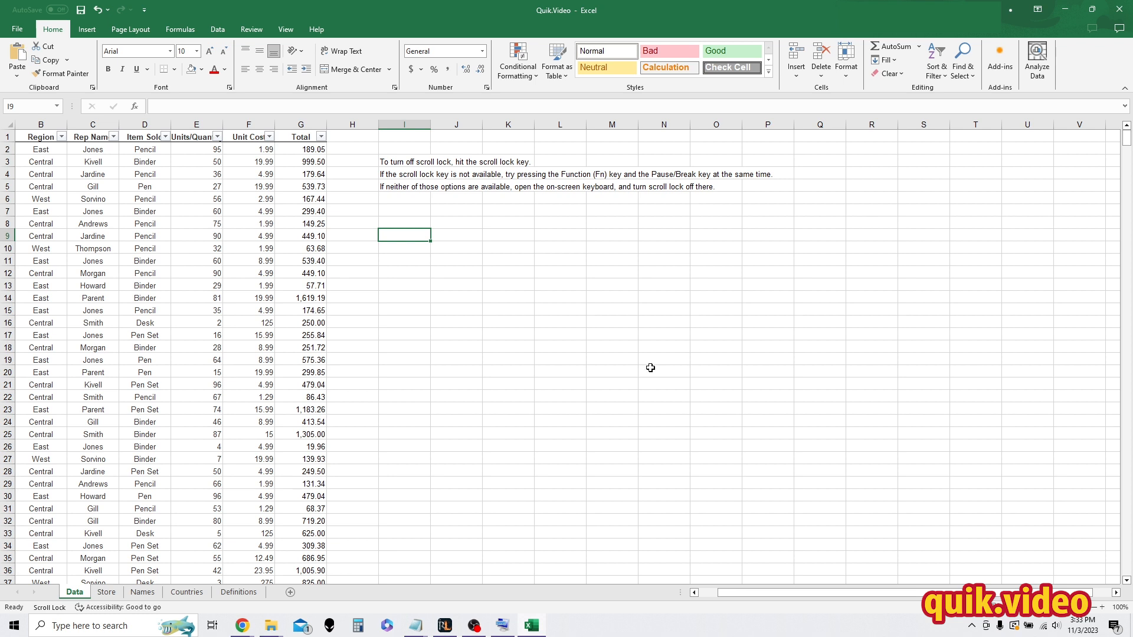
pyautogui.click(501, 626)
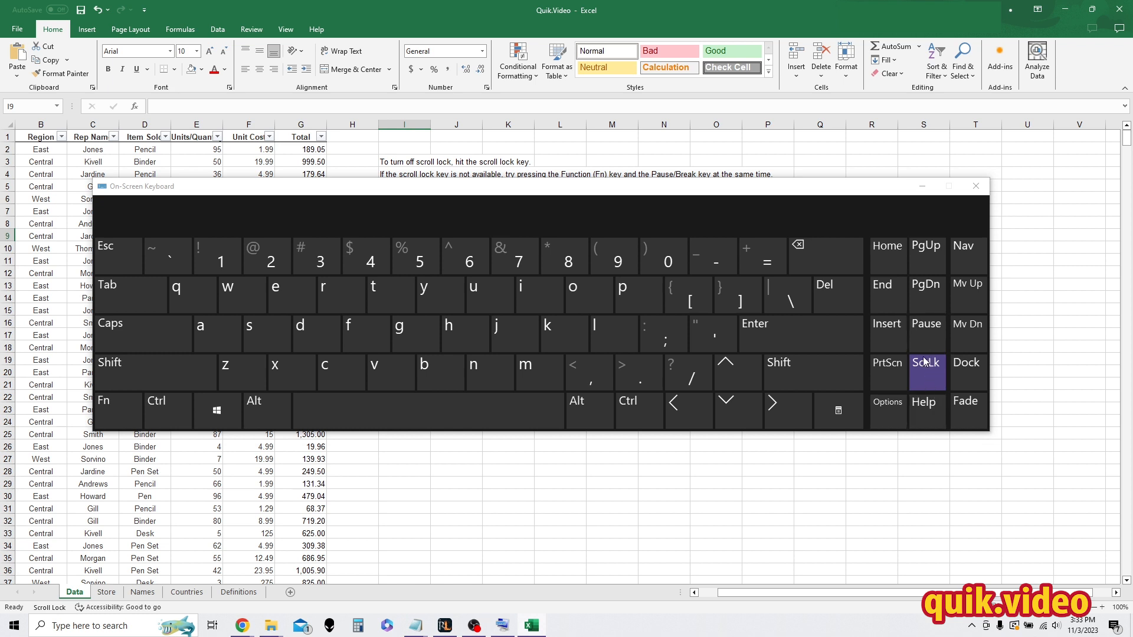
pyautogui.click(926, 372)
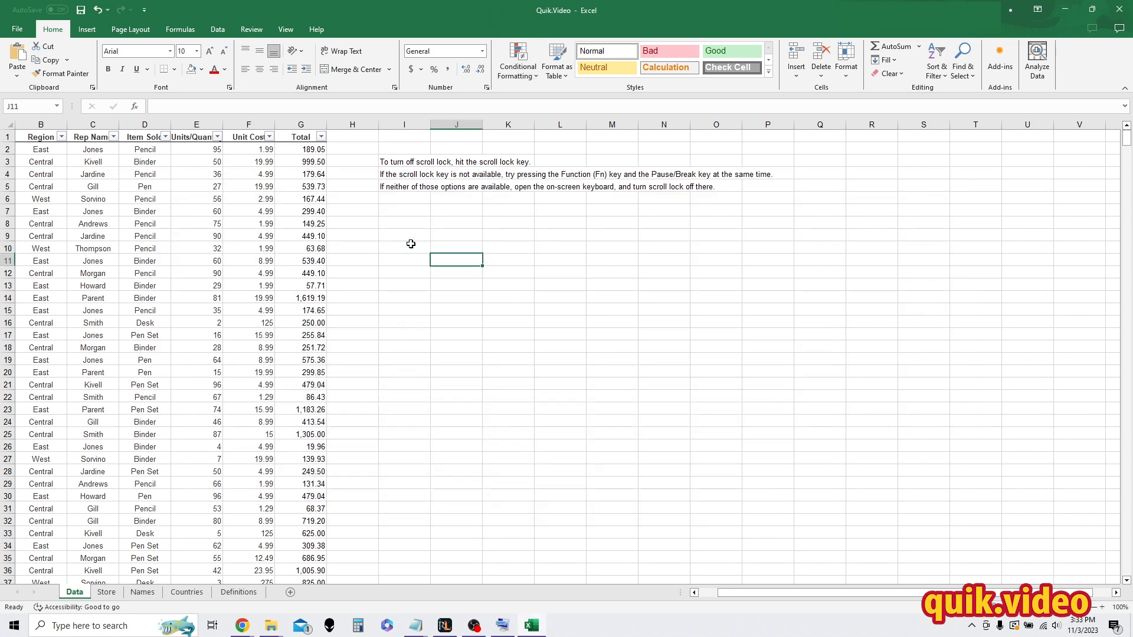
pyautogui.click(455, 248)
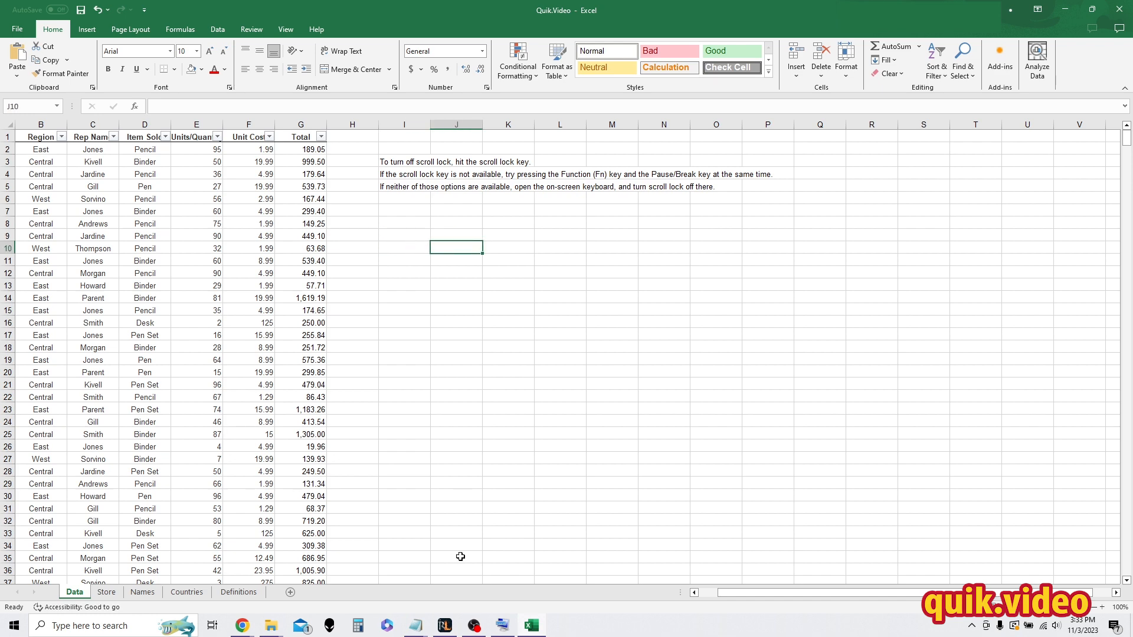
# Turn Scroll Lock back on, then toggle the On-Screen Keyboard with Win+Ctrl+O
pyautogui.click(926, 362)
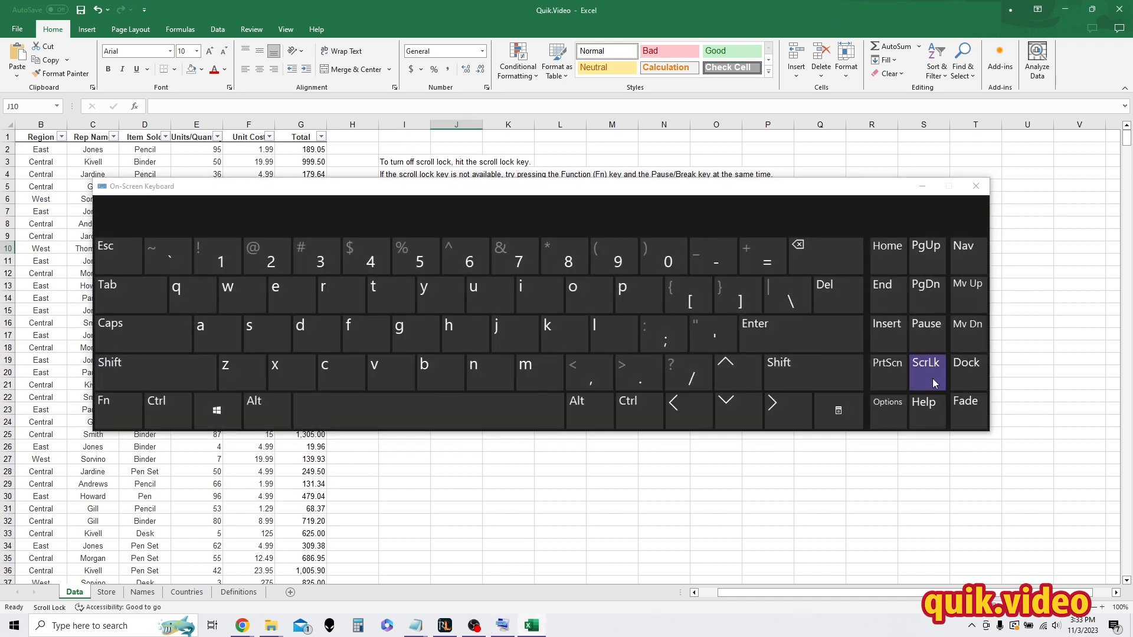
pyautogui.click(926, 361)
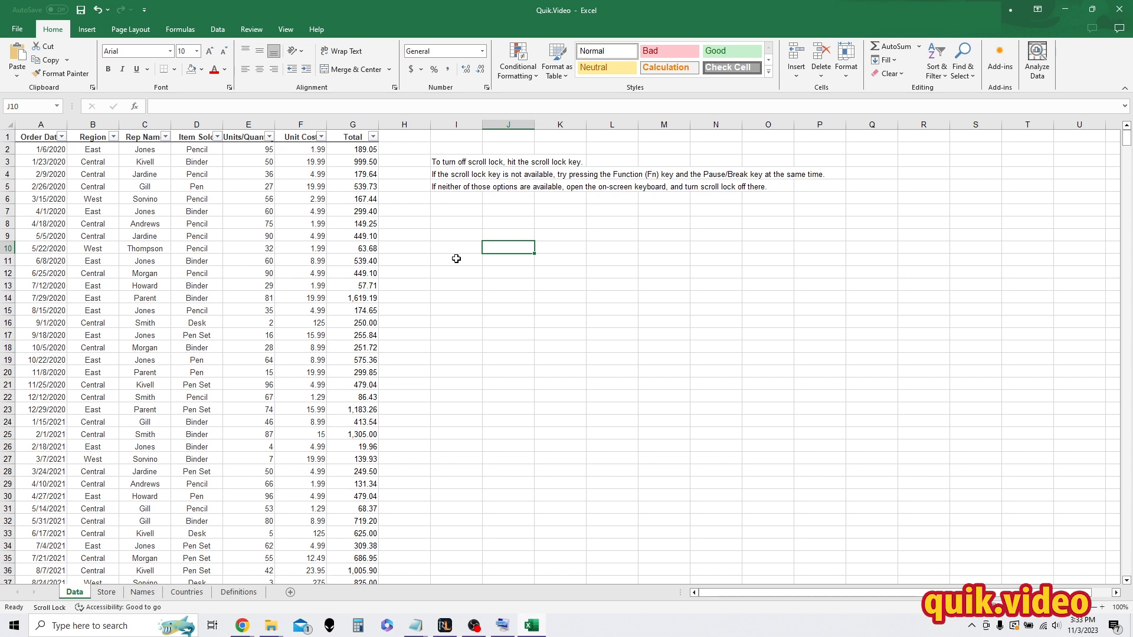
pyautogui.click(455, 248)
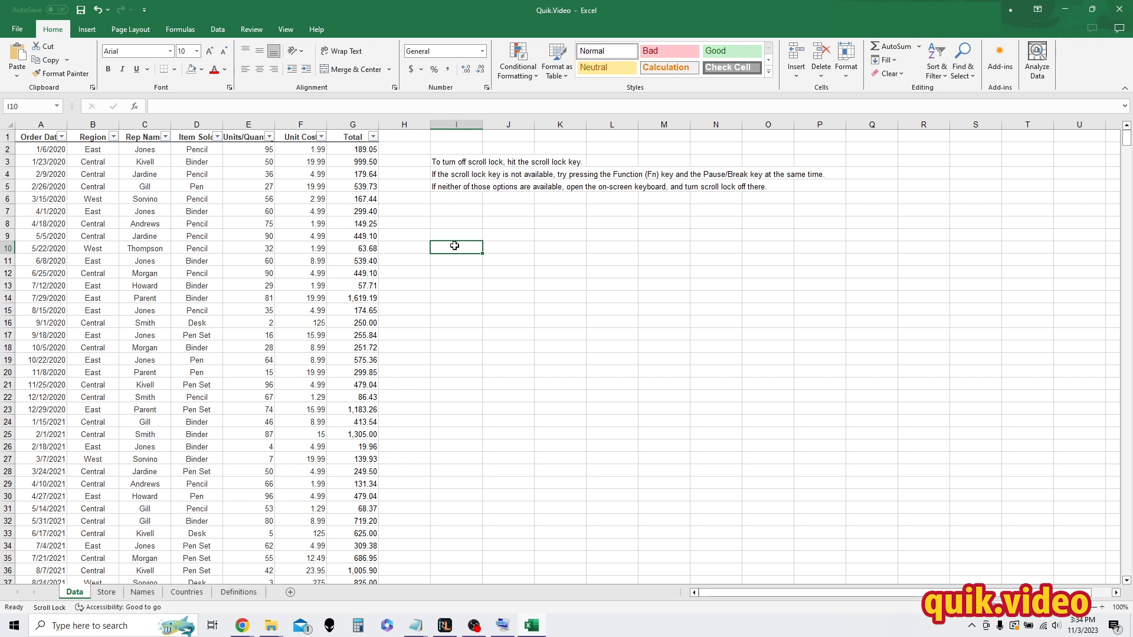
pyautogui.press('win+ctrl+o')
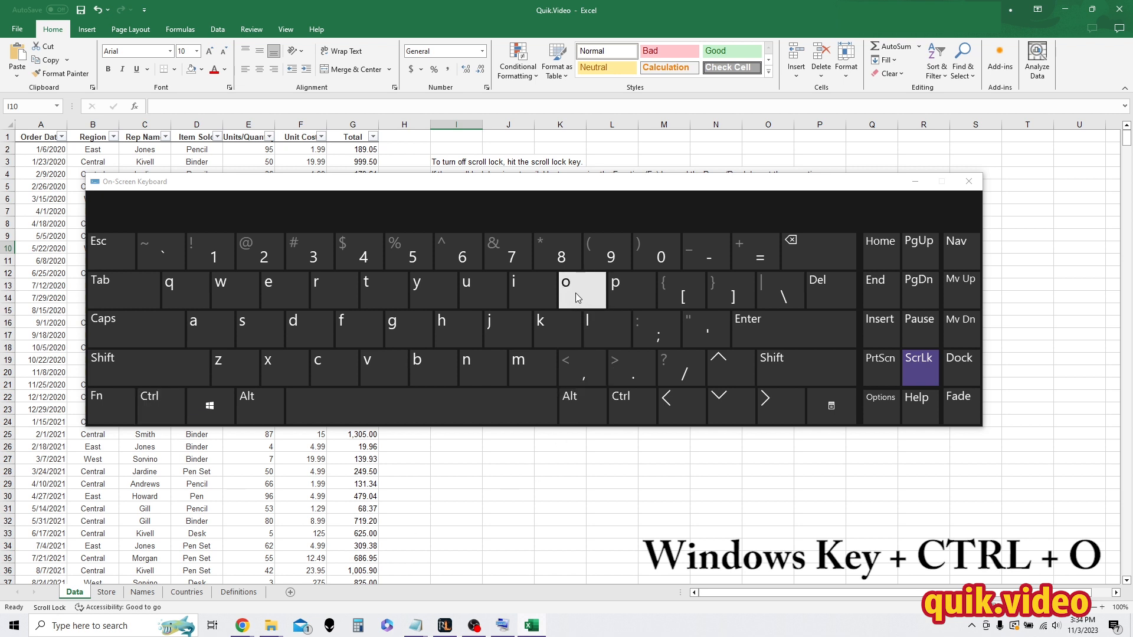
pyautogui.press('ctrl+win+o')
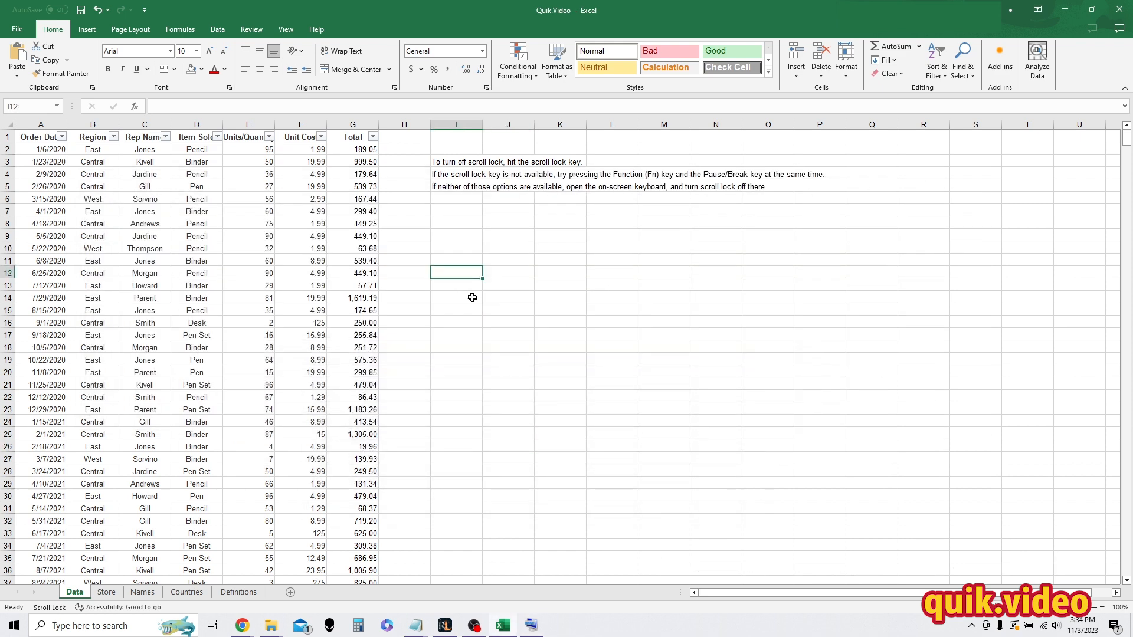
# Open Settings from the Start right-click menu and scroll Ease of Access to Interaction
pyautogui.rightClick(10, 626)
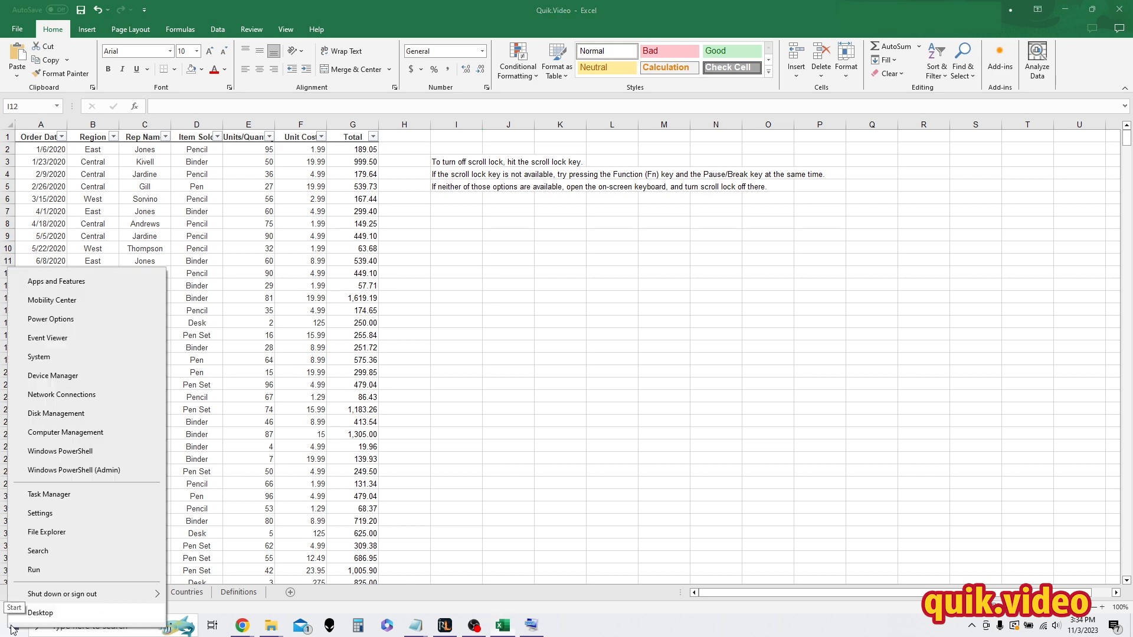
pyautogui.click(40, 516)
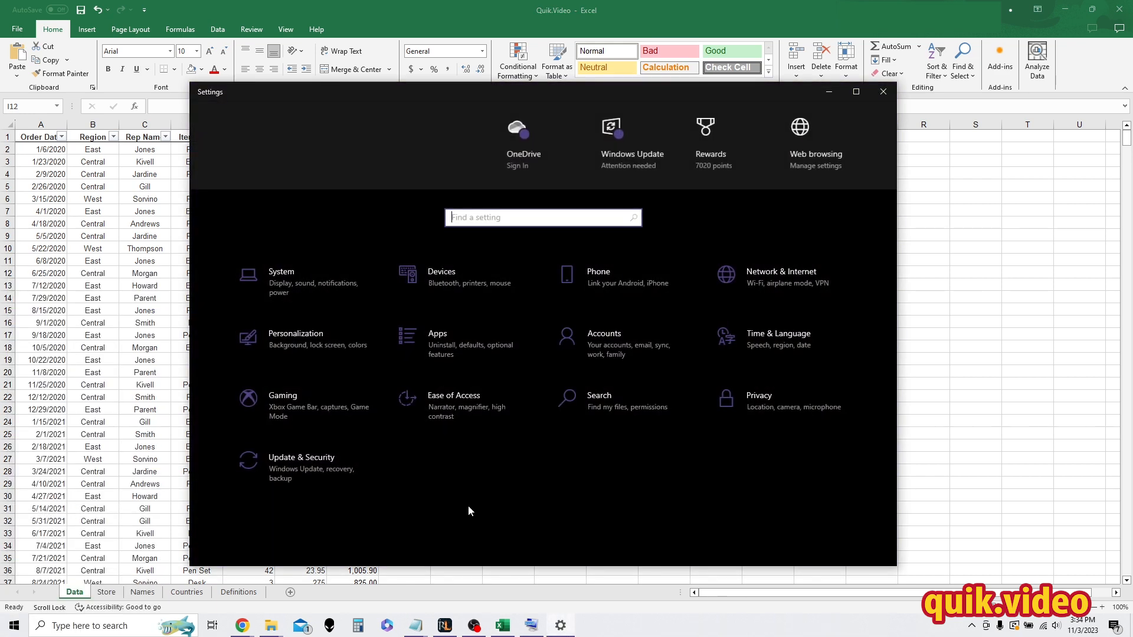
pyautogui.moveTo(489, 418)
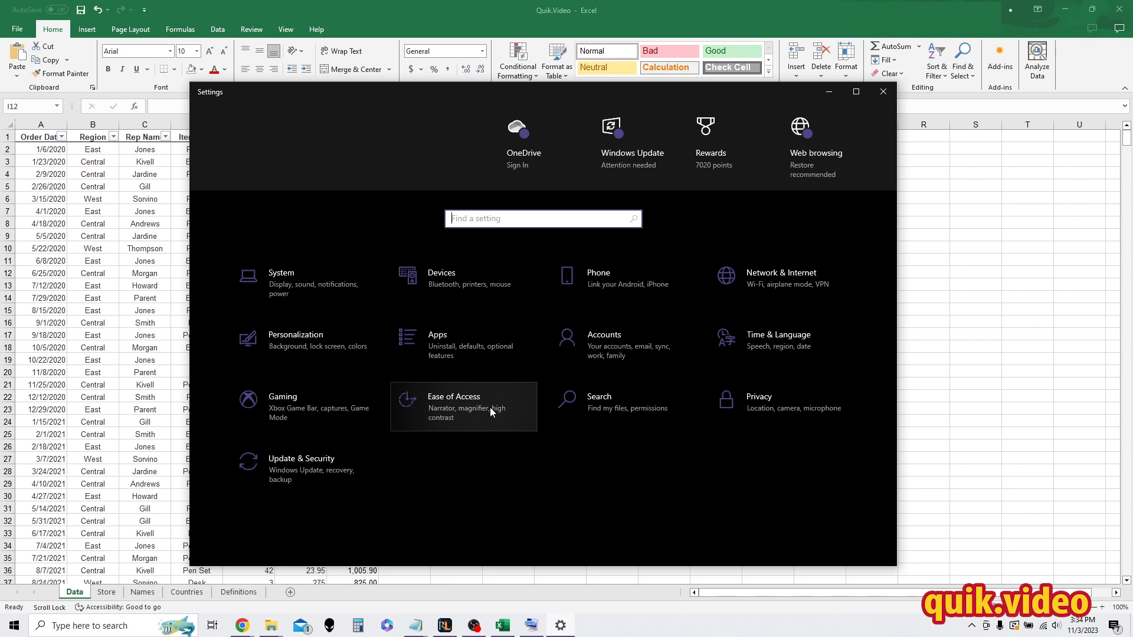
pyautogui.click(453, 406)
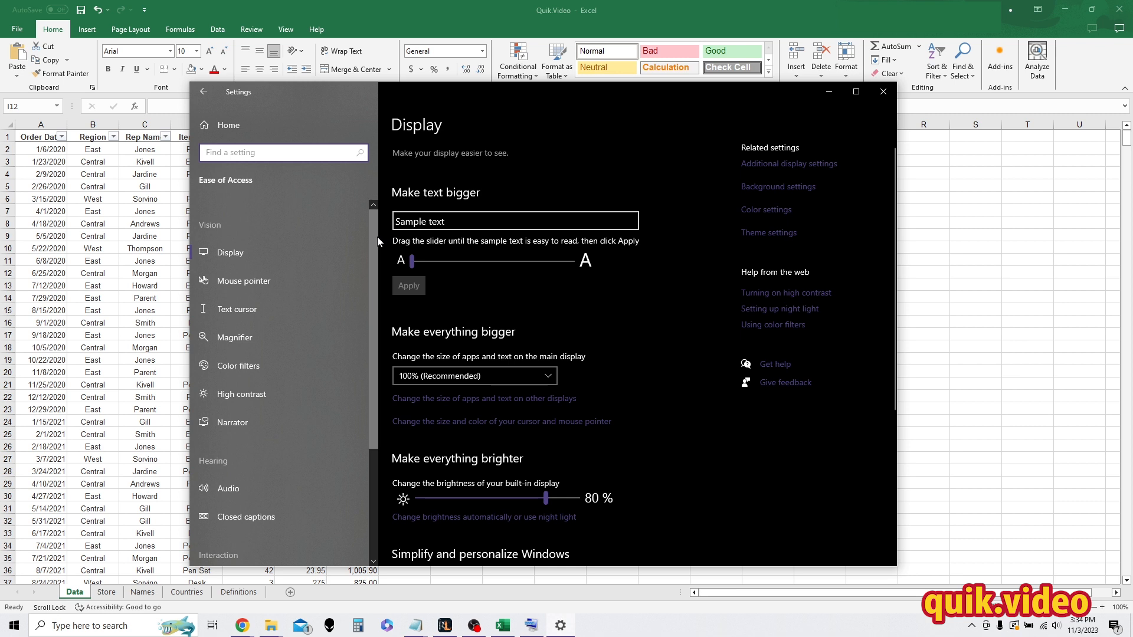
pyautogui.scroll(-3)
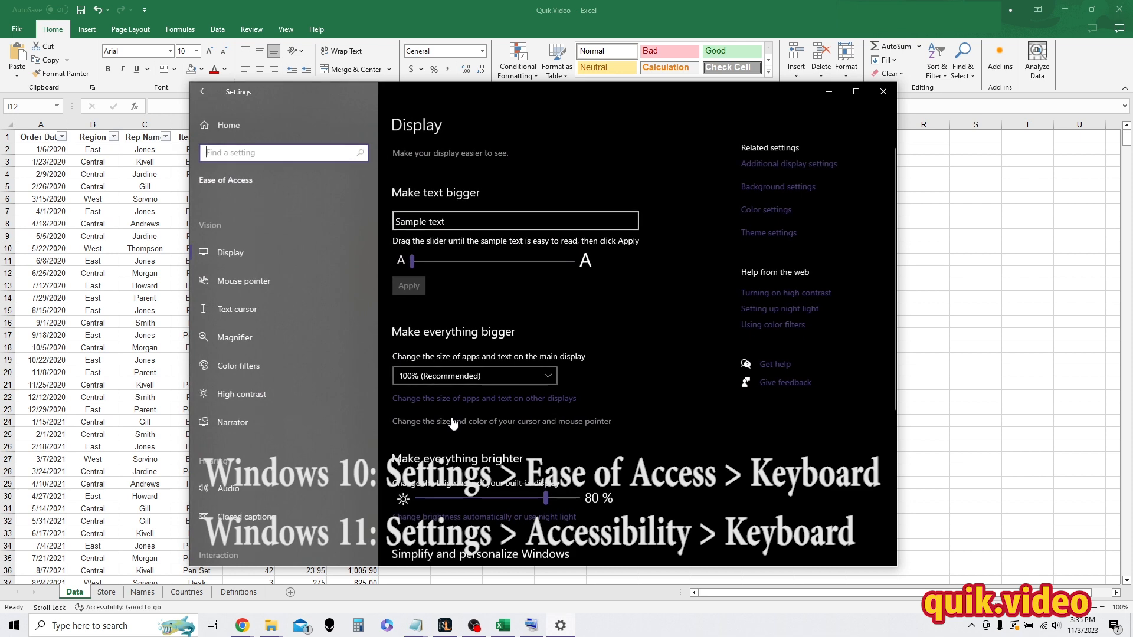
pyautogui.scroll(-3)
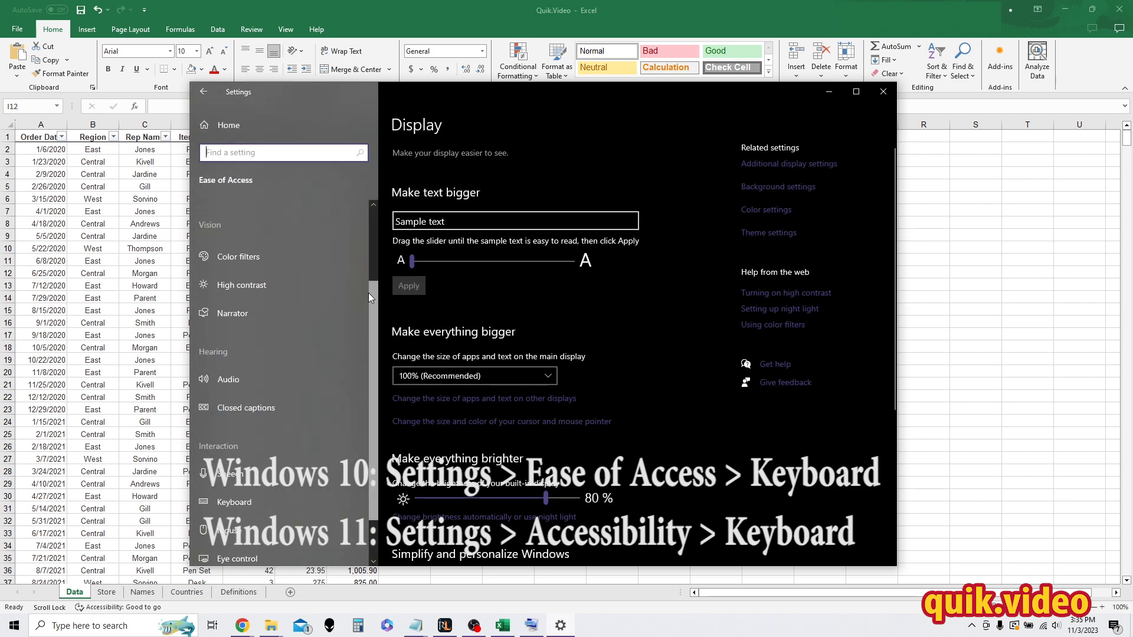
pyautogui.scroll(-3)
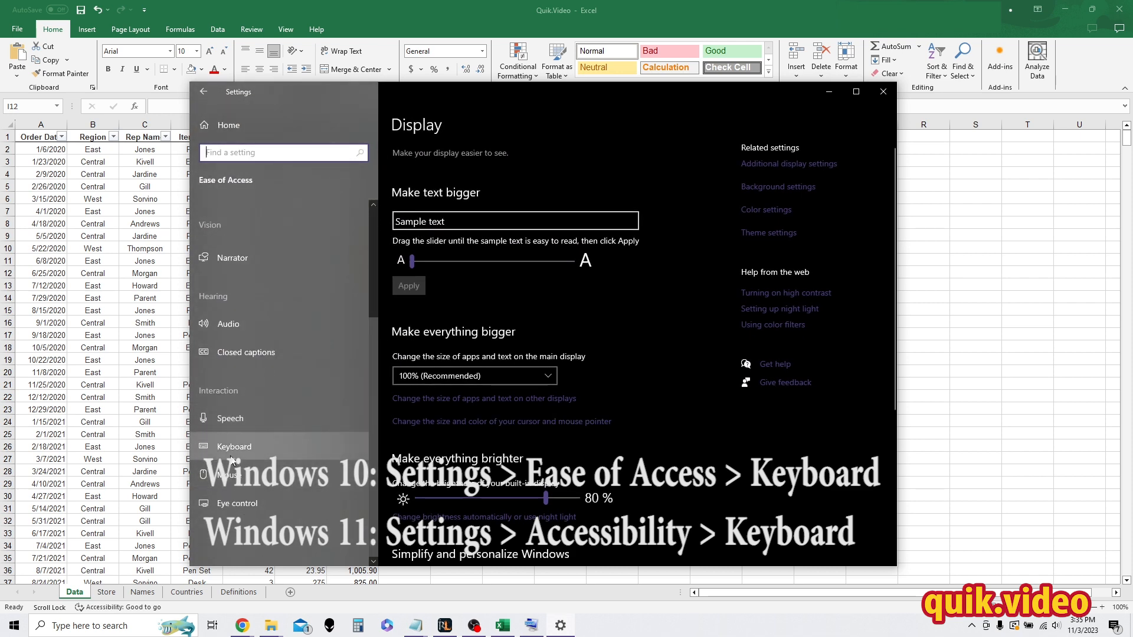
# Open the Keyboard page and turn on 'Use the On-Screen Keyboard'
pyautogui.click(234, 447)
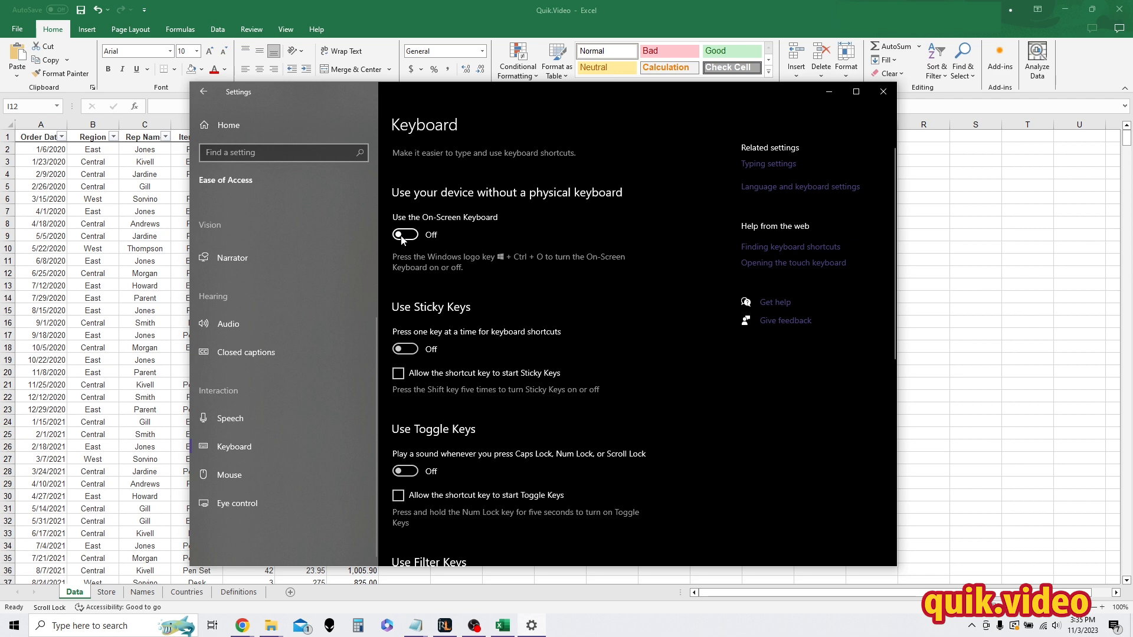
pyautogui.click(405, 235)
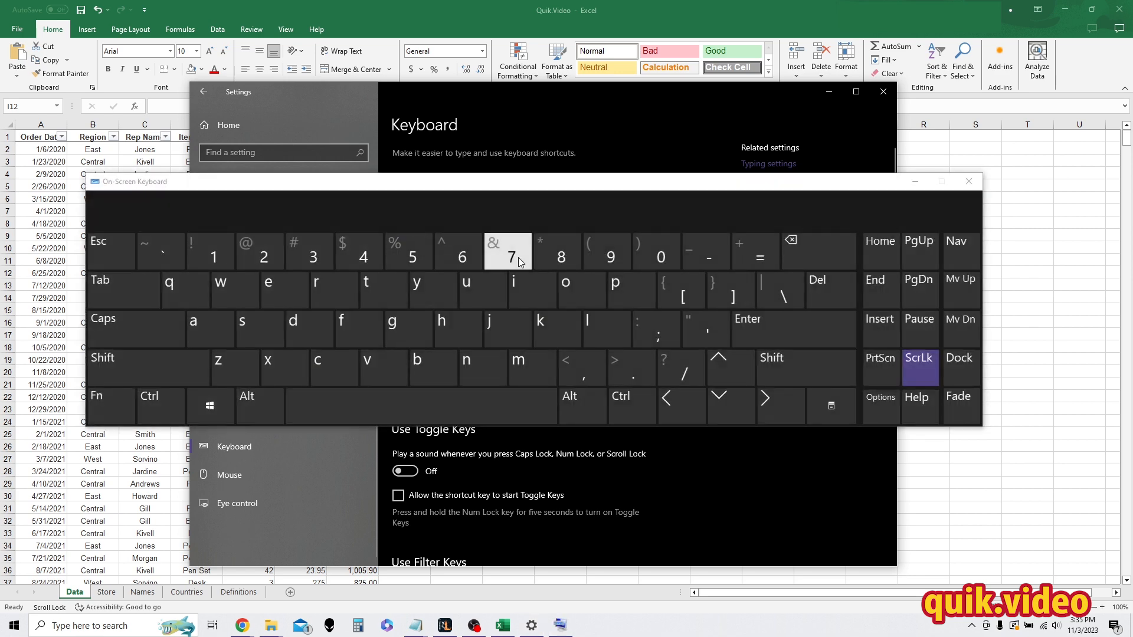